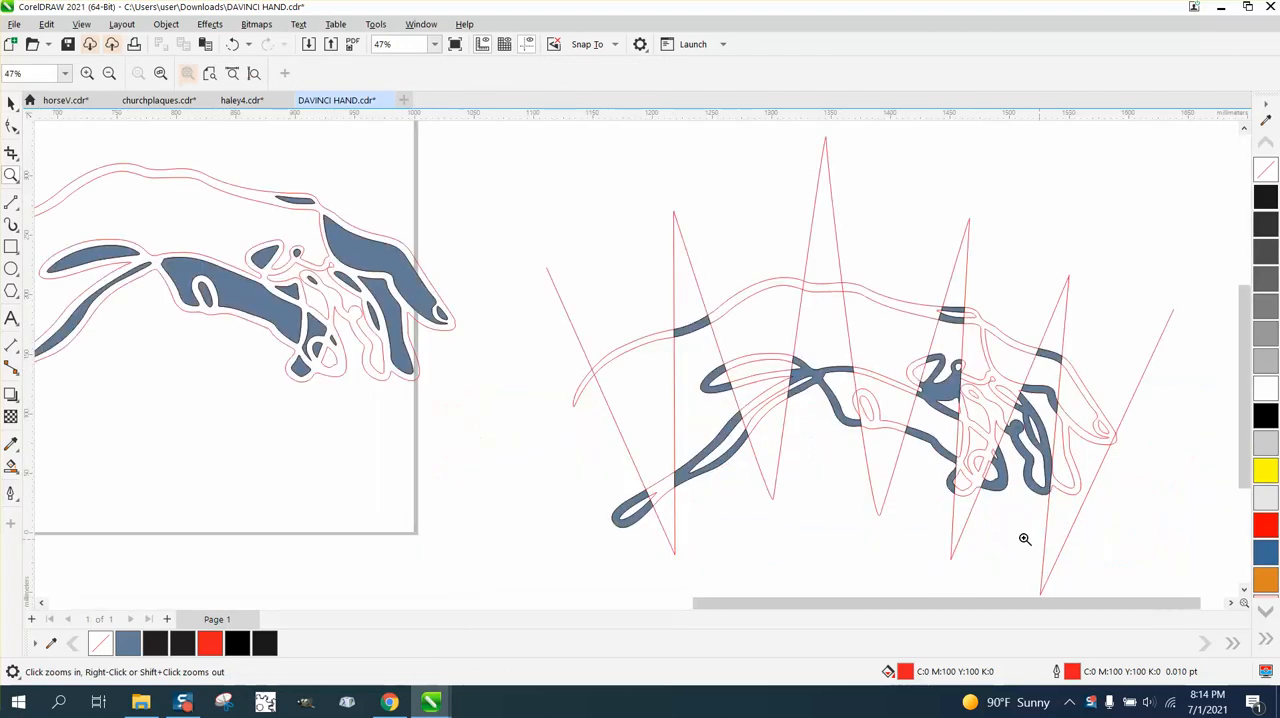
{"action": "mouse_move", "coordinate": [982, 325]}
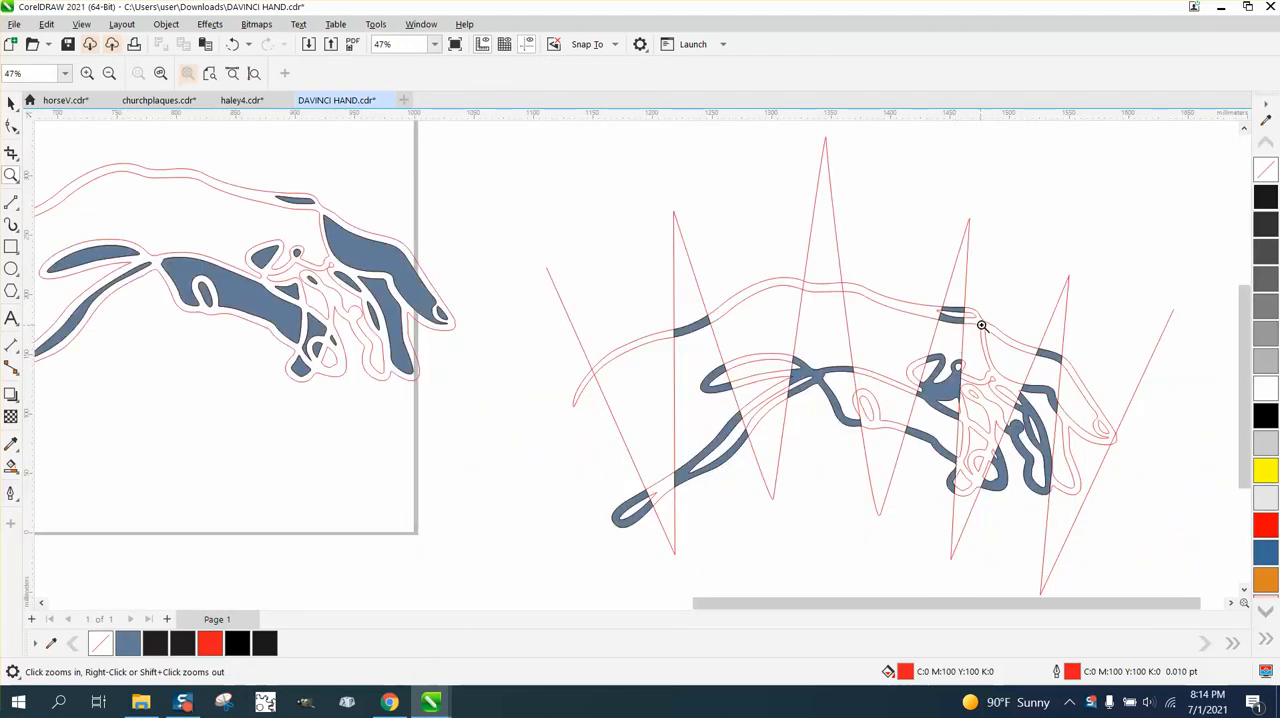
{"action": "mouse_move", "coordinate": [683, 483]}
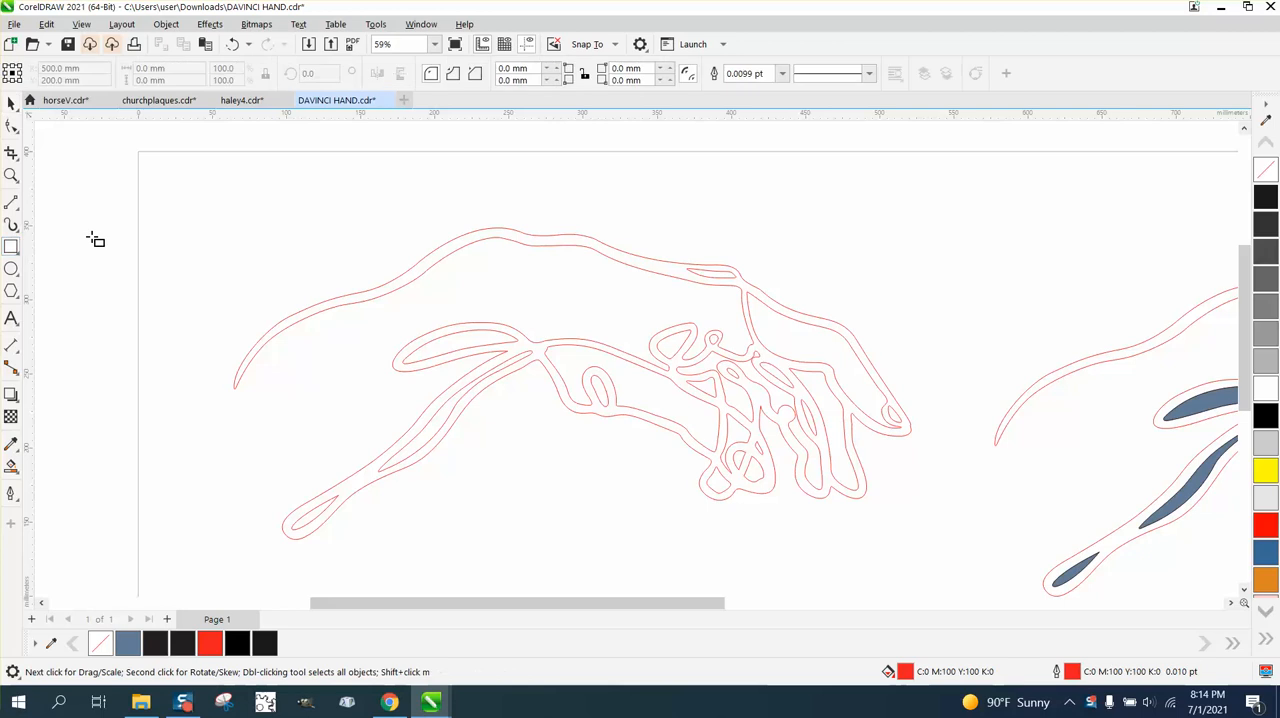
Draw a rectangular frame enclosing the entire hand drawing
{"action": "left_click_drag", "start_coordinate": [199, 180], "coordinate": [957, 557]}
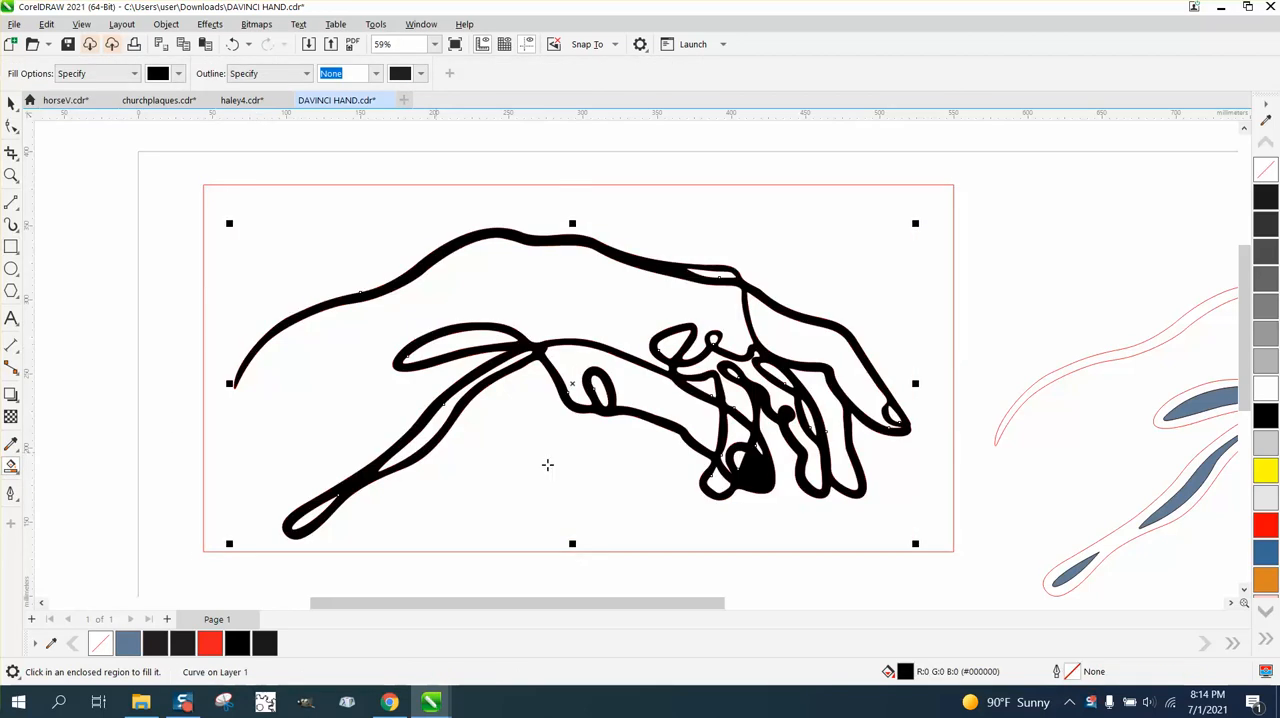
{"action": "mouse_move", "coordinate": [765, 478]}
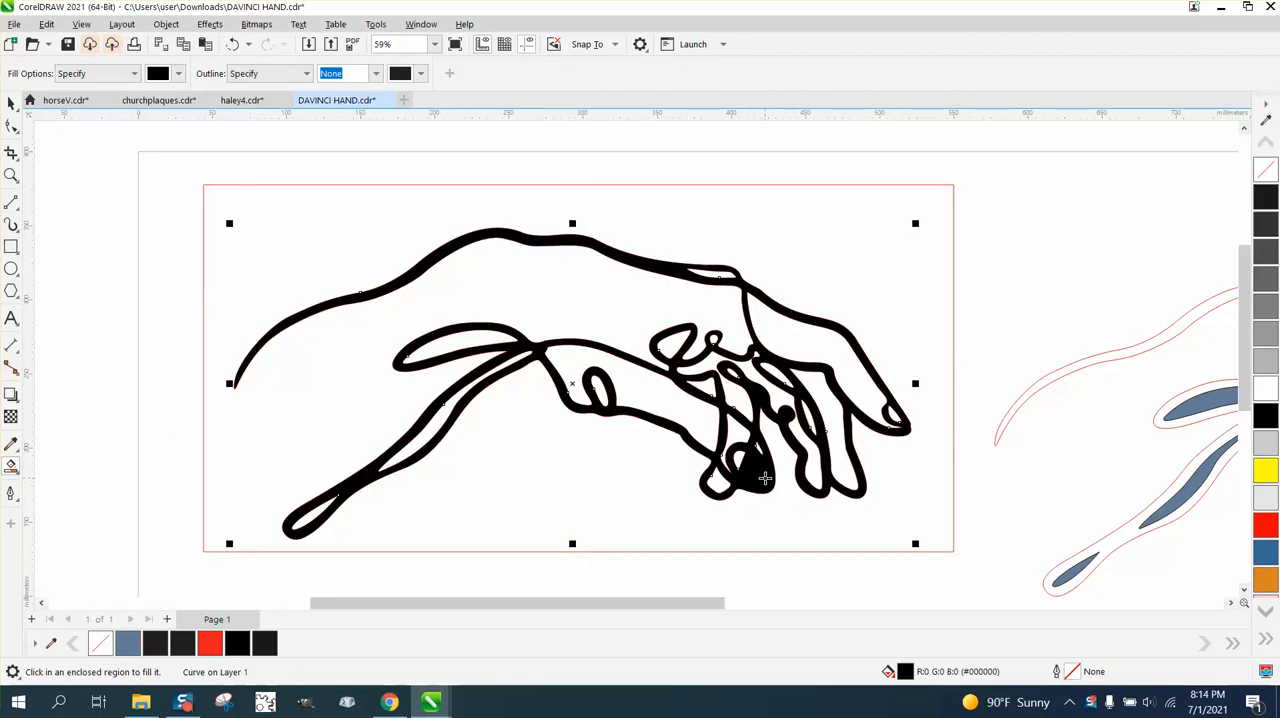
{"action": "mouse_move", "coordinate": [757, 452]}
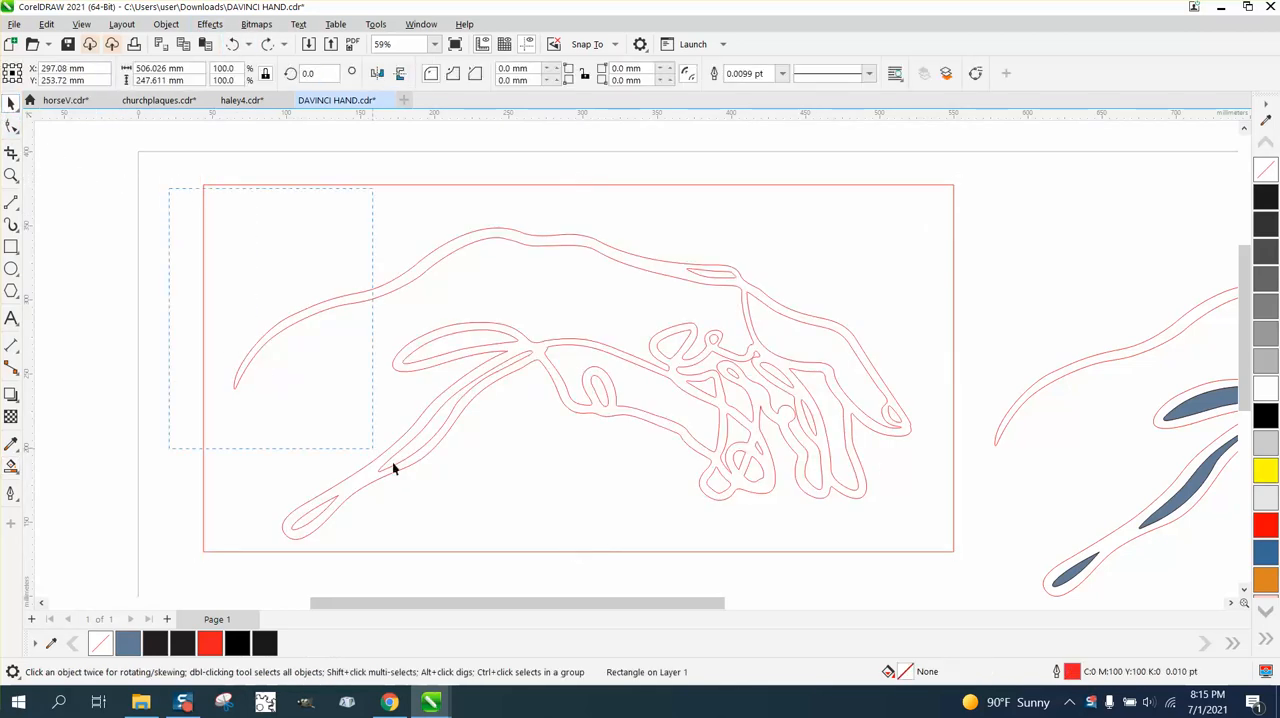
Select the hand curve instead of the frame using Ctrl+A
{"action": "key", "text": "ctrl+a"}
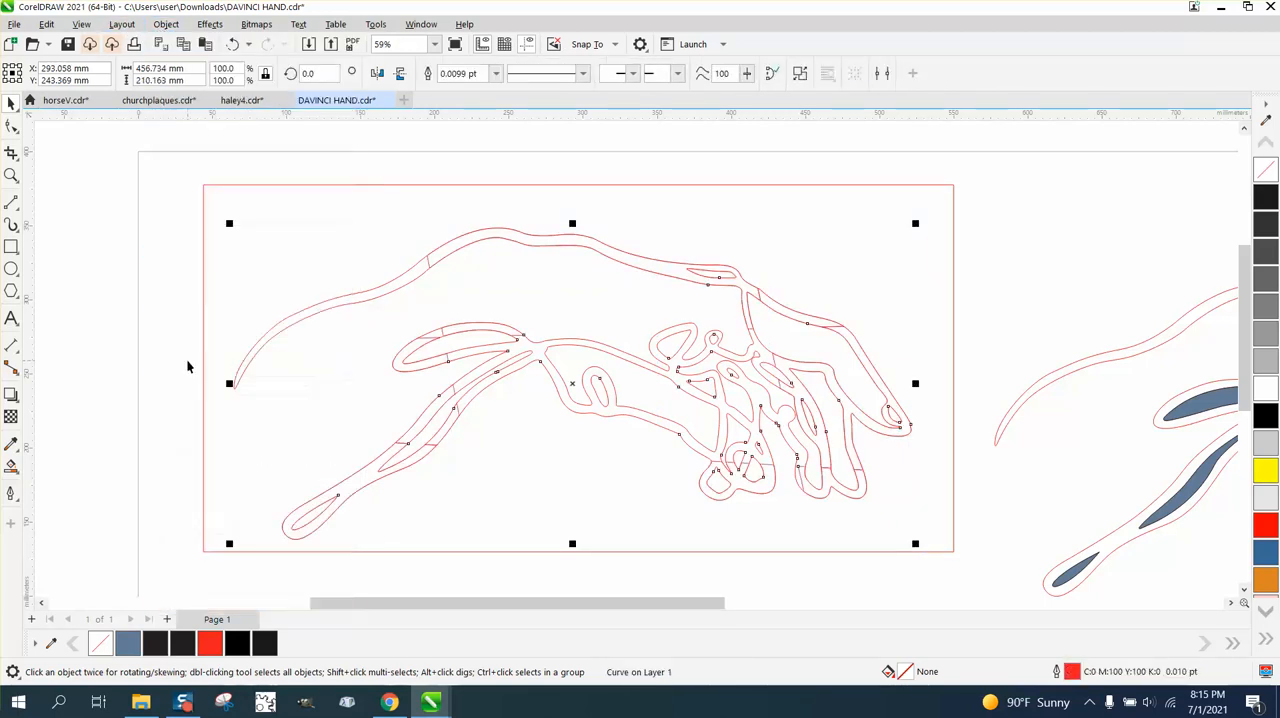
{"action": "mouse_move", "coordinate": [850, 485]}
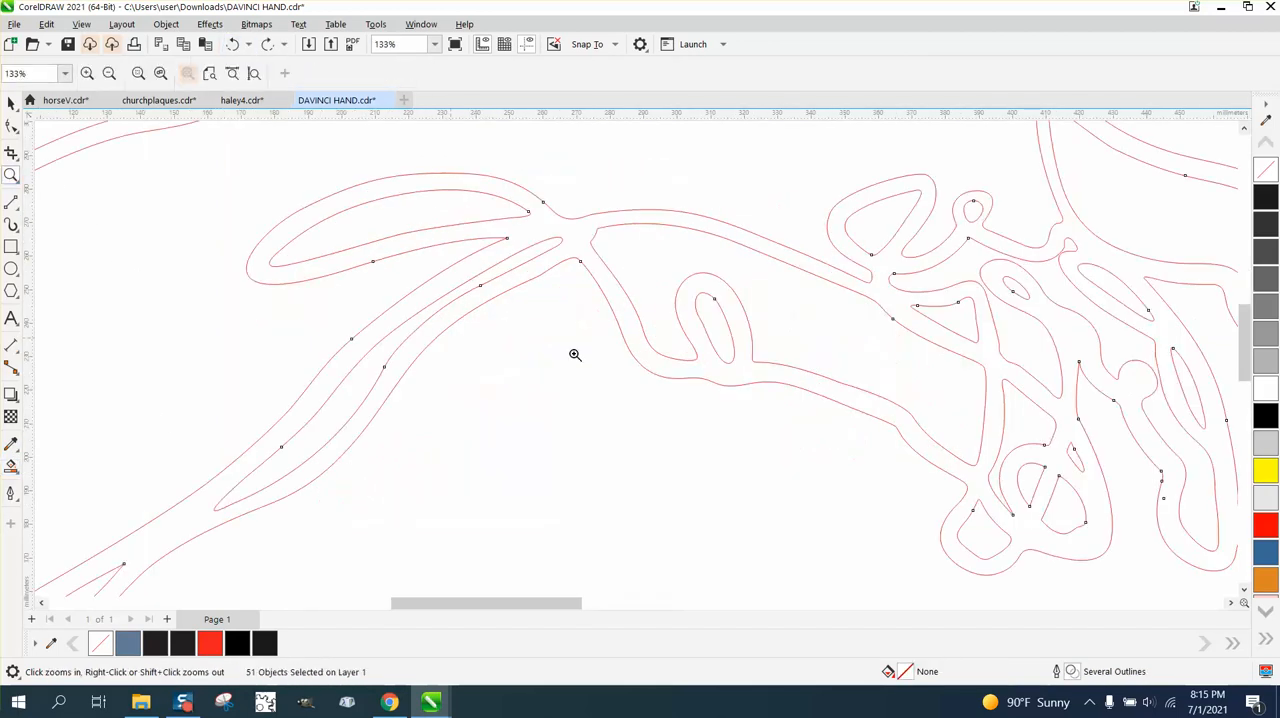
Zoom in repeatedly from the finger area down to the pointed corner tip
{"action": "left_click", "coordinate": [575, 355]}
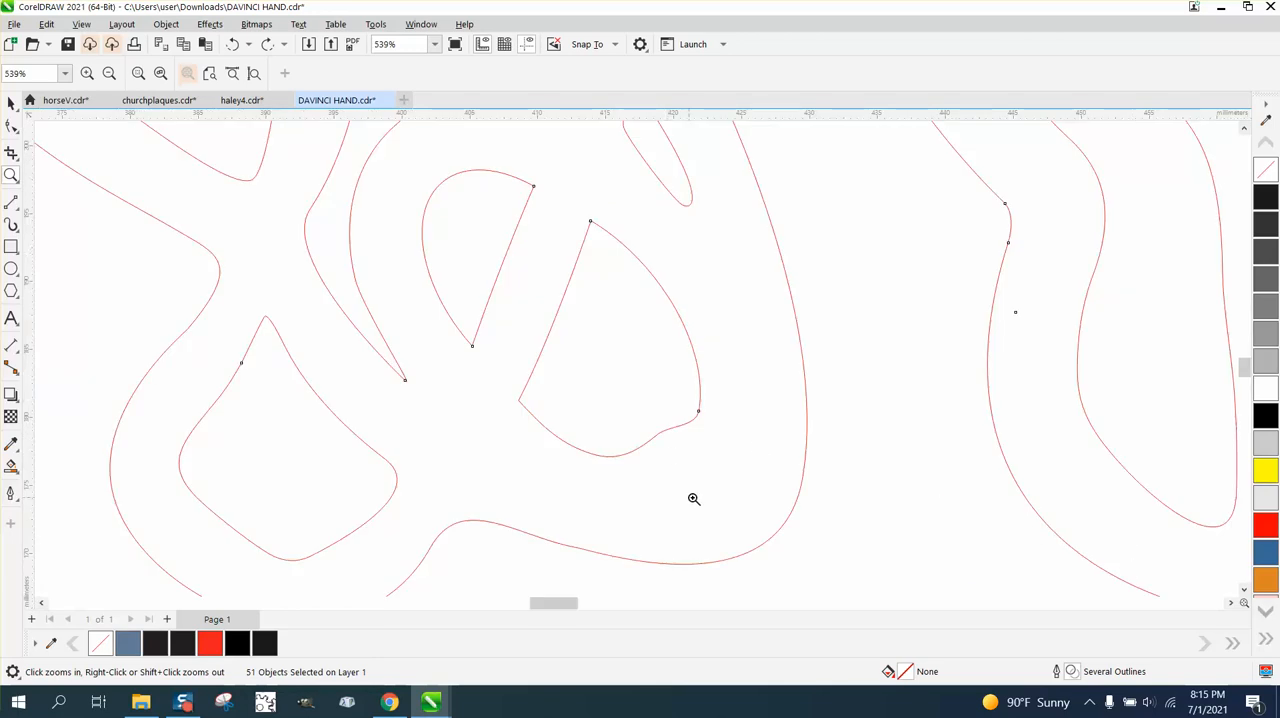
{"action": "left_click", "coordinate": [694, 499]}
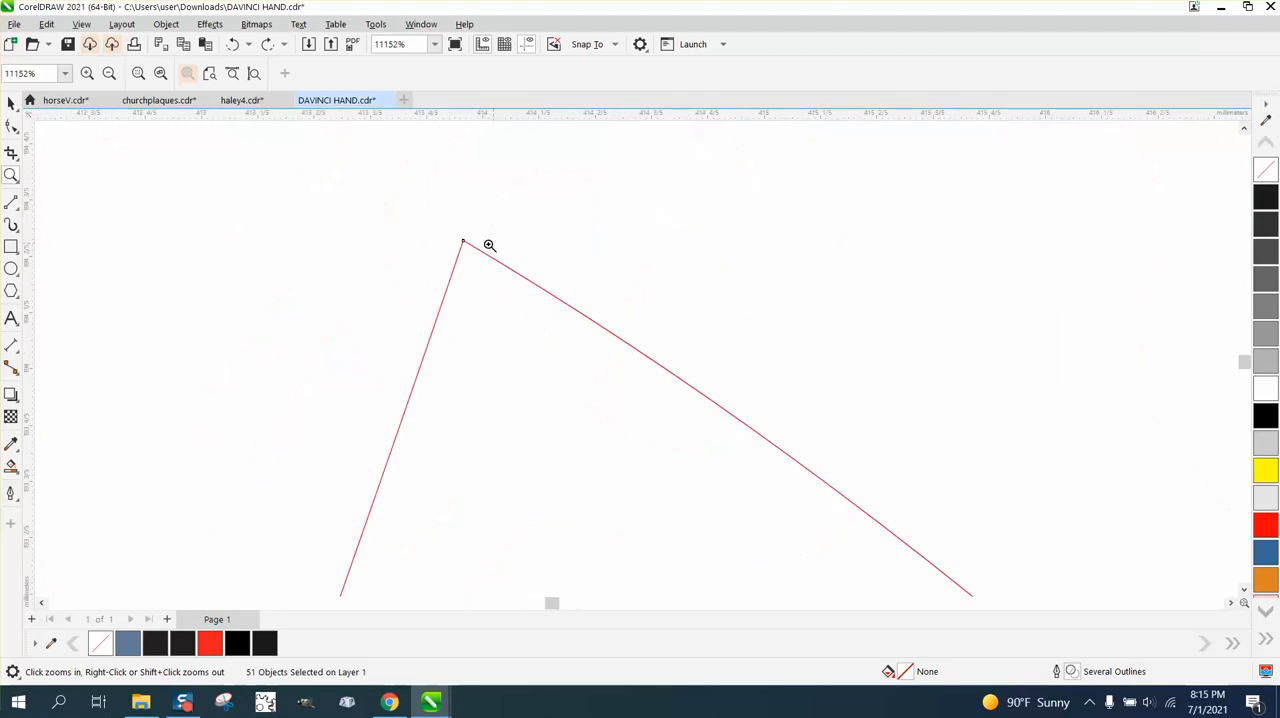
{"action": "left_click", "coordinate": [489, 245]}
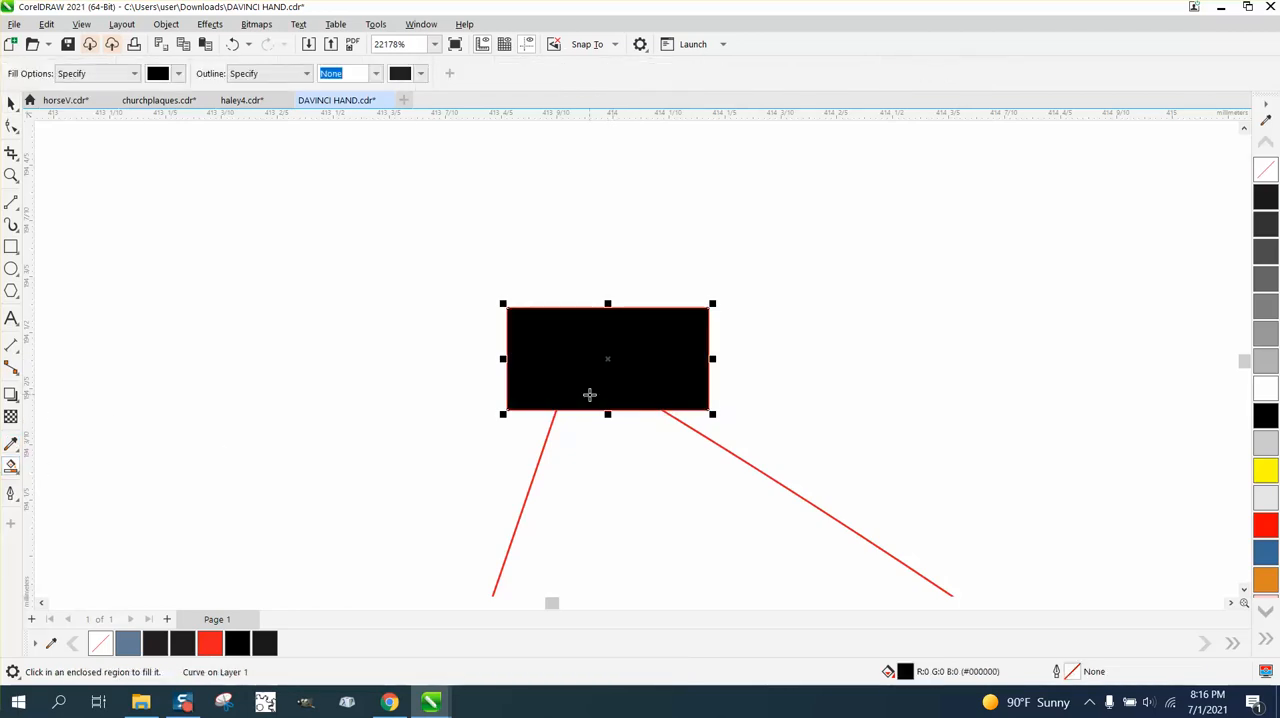
{"action": "left_click", "coordinate": [232, 43]}
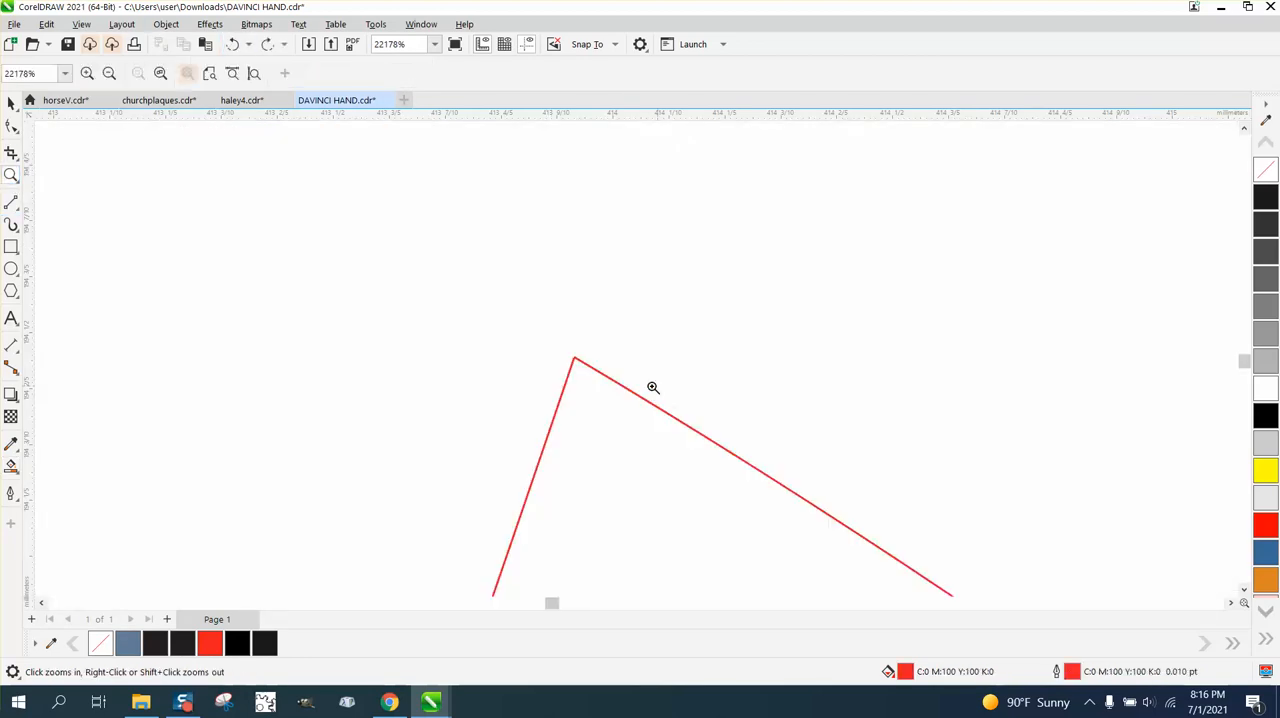
Join the two curve ends at the corner gap with Join Curves
{"action": "left_click", "coordinate": [653, 387]}
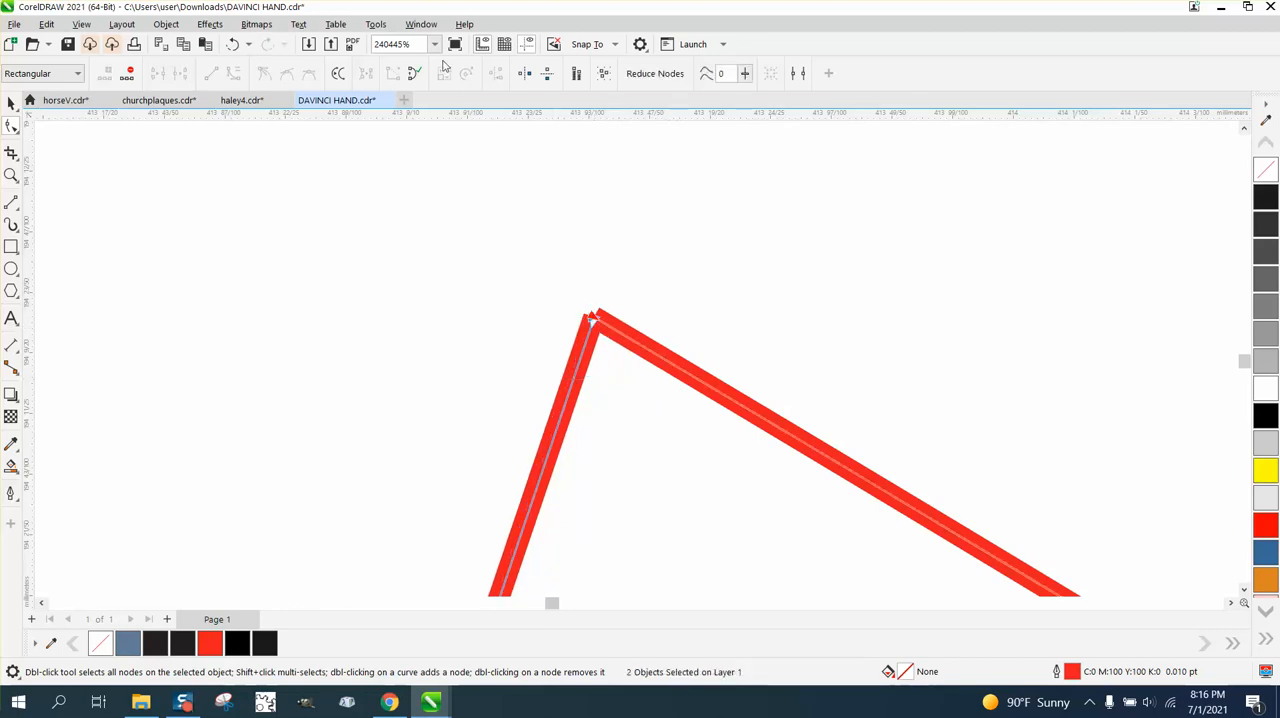
{"action": "left_click", "coordinate": [421, 24]}
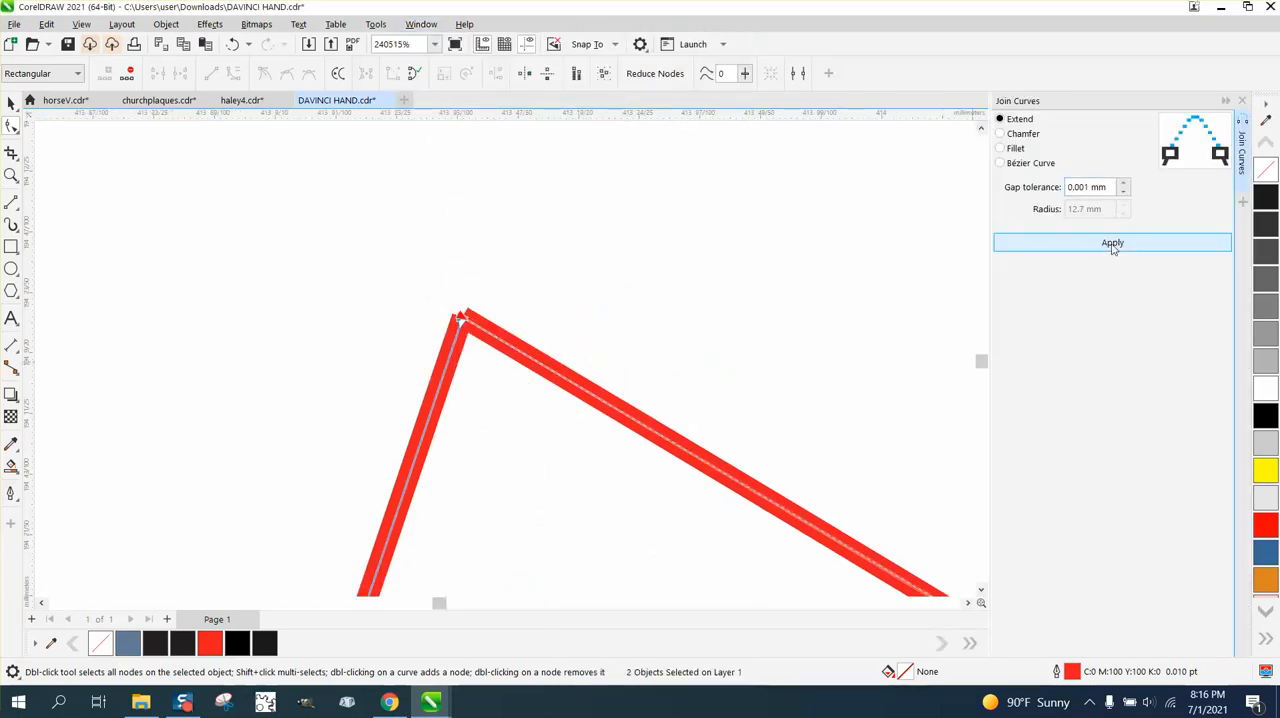
{"action": "left_click", "coordinate": [1112, 242]}
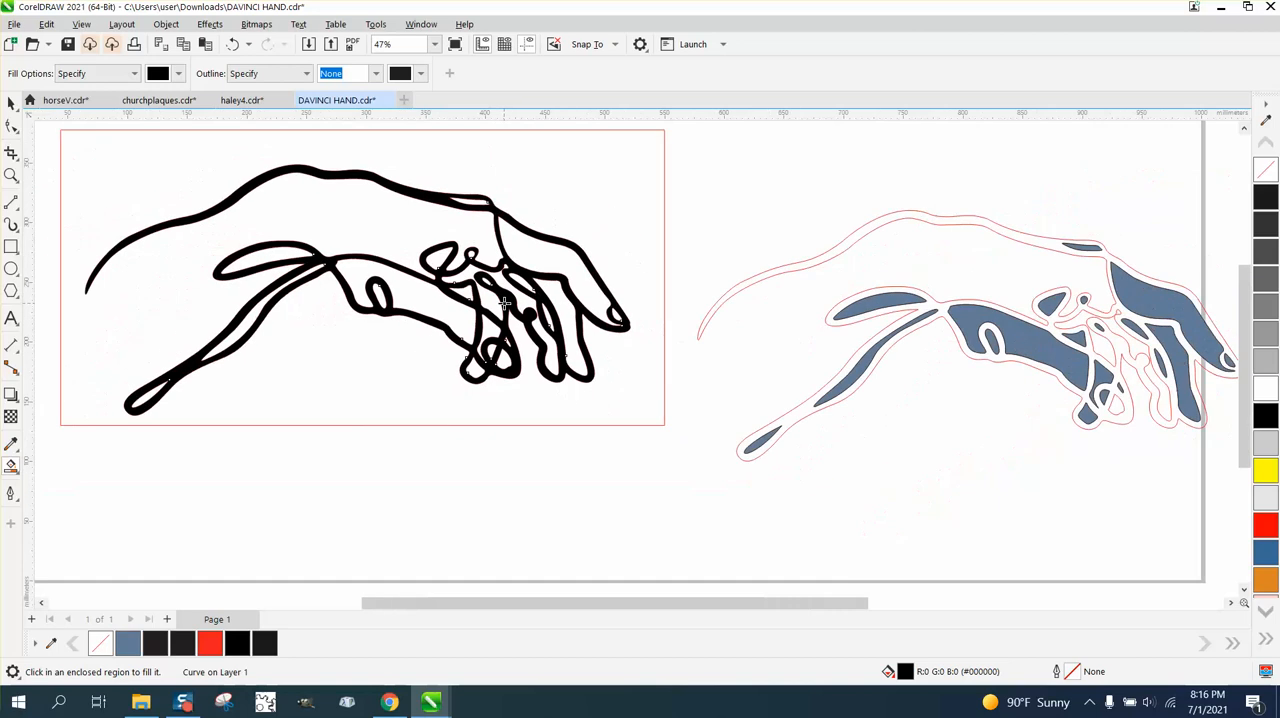
{"action": "mouse_move", "coordinate": [502, 208]}
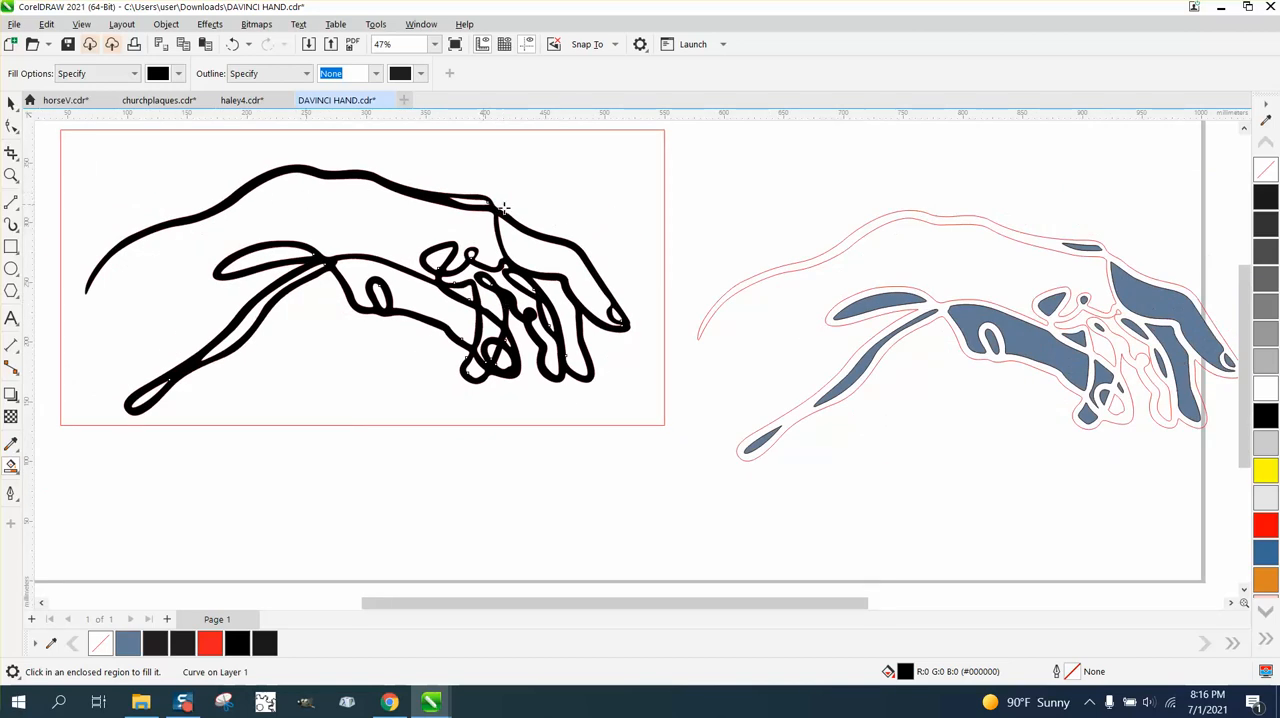
{"action": "mouse_move", "coordinate": [383, 226]}
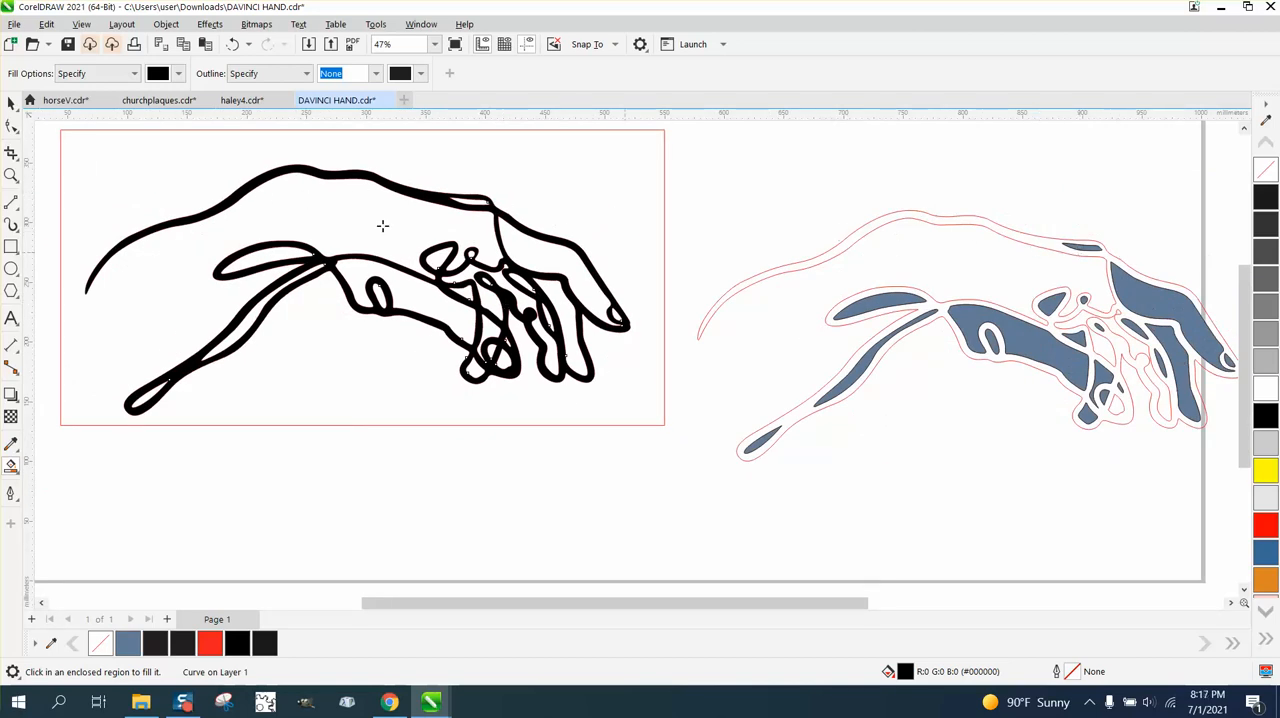
Fill another enclosed region of the hand drawing with black
{"action": "left_click", "coordinate": [231, 44]}
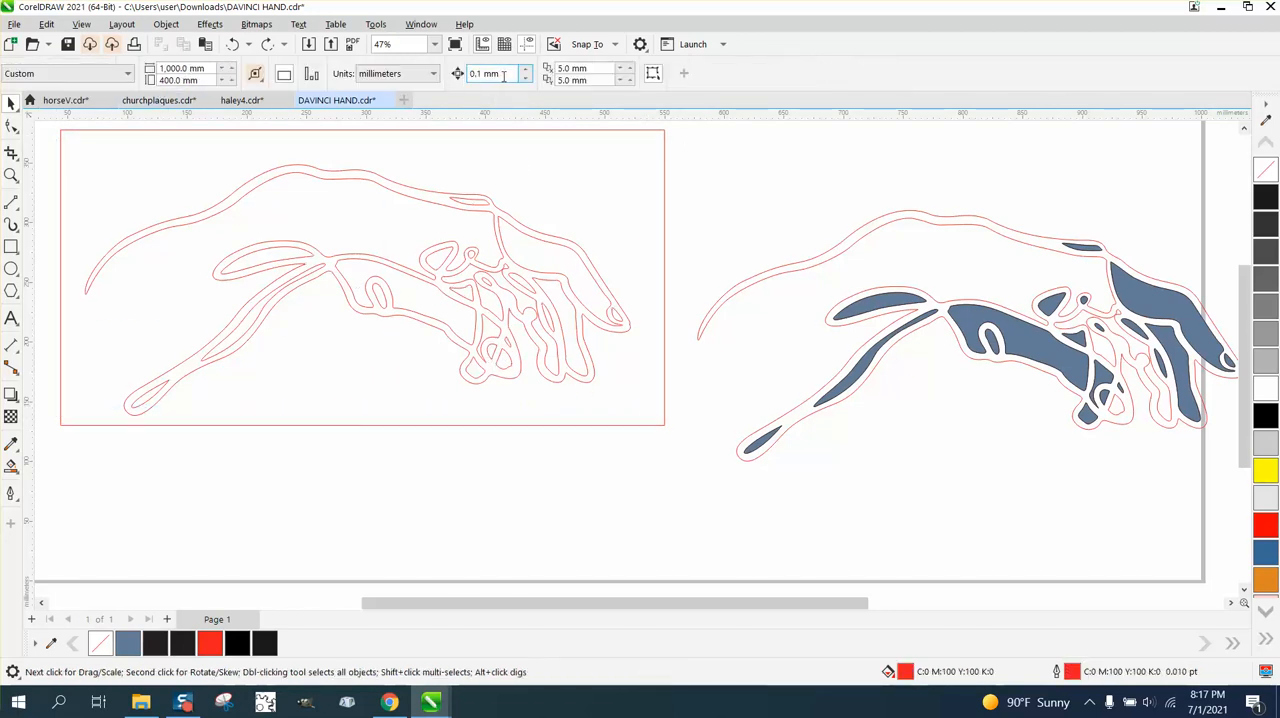
Enter 250 and fill an enclosed part of the hand outline
{"action": "type", "text": "250"}
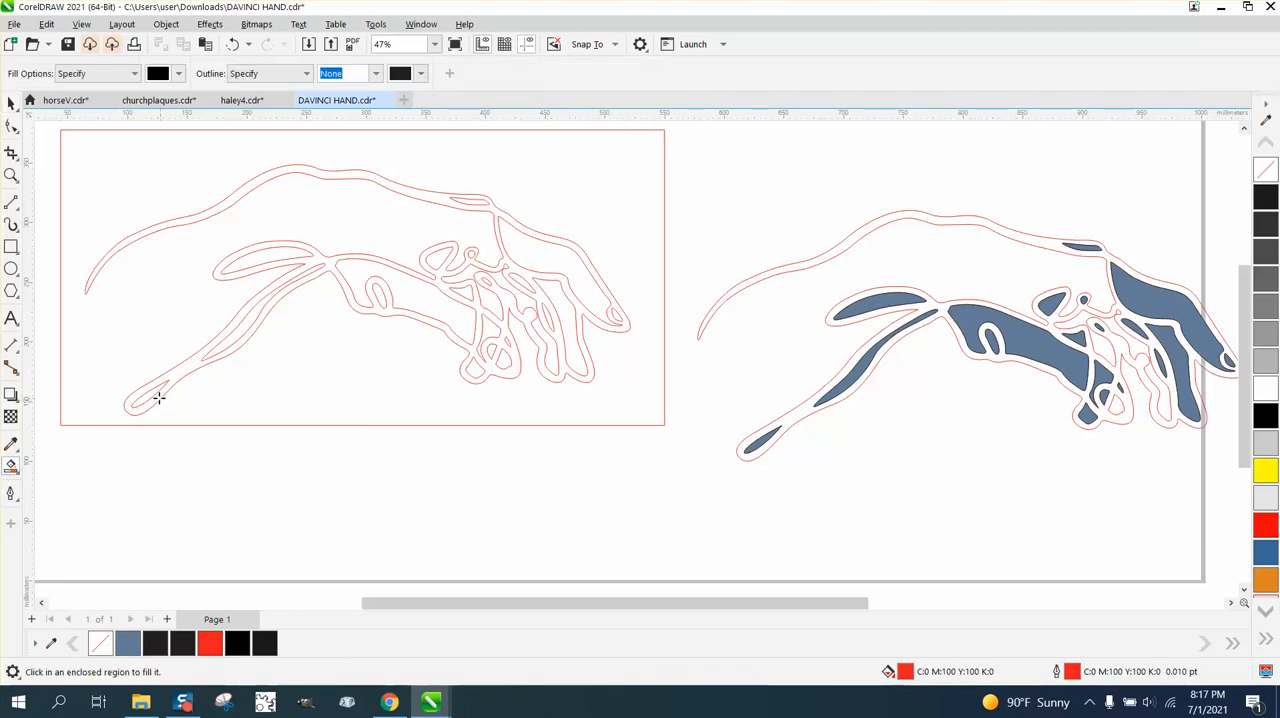
{"action": "left_click", "coordinate": [155, 398]}
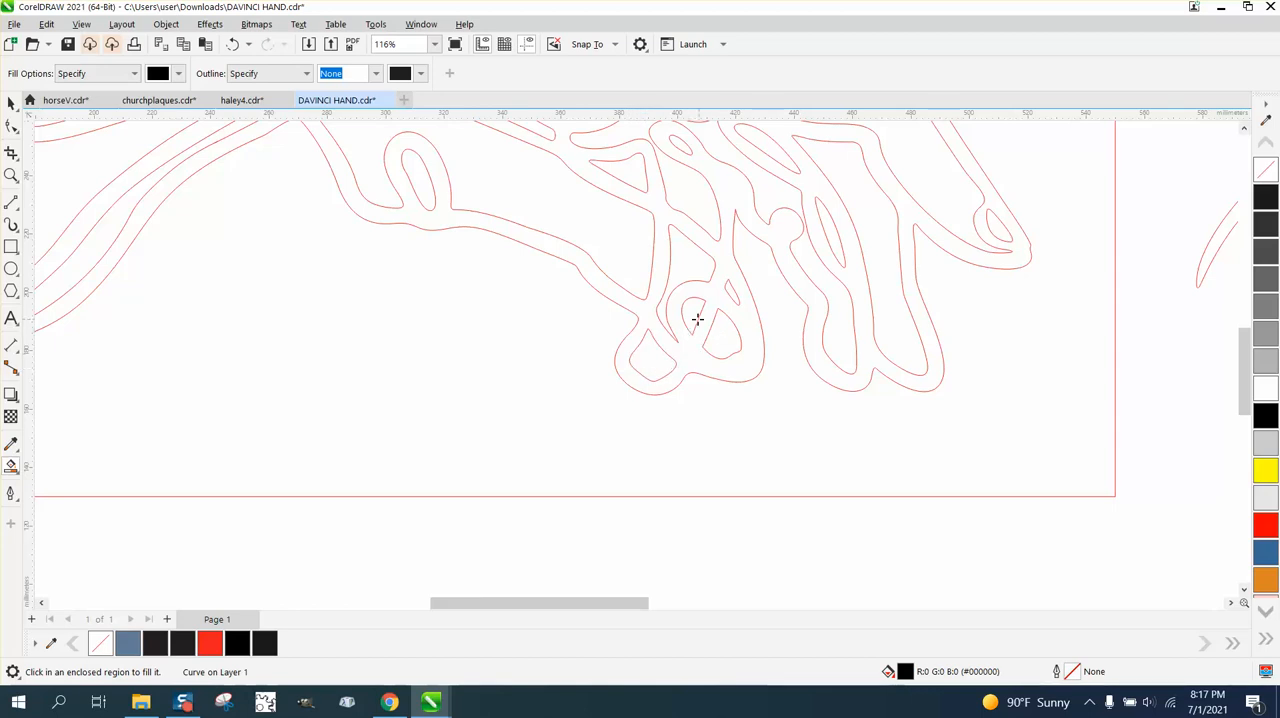
{"action": "mouse_move", "coordinate": [408, 196]}
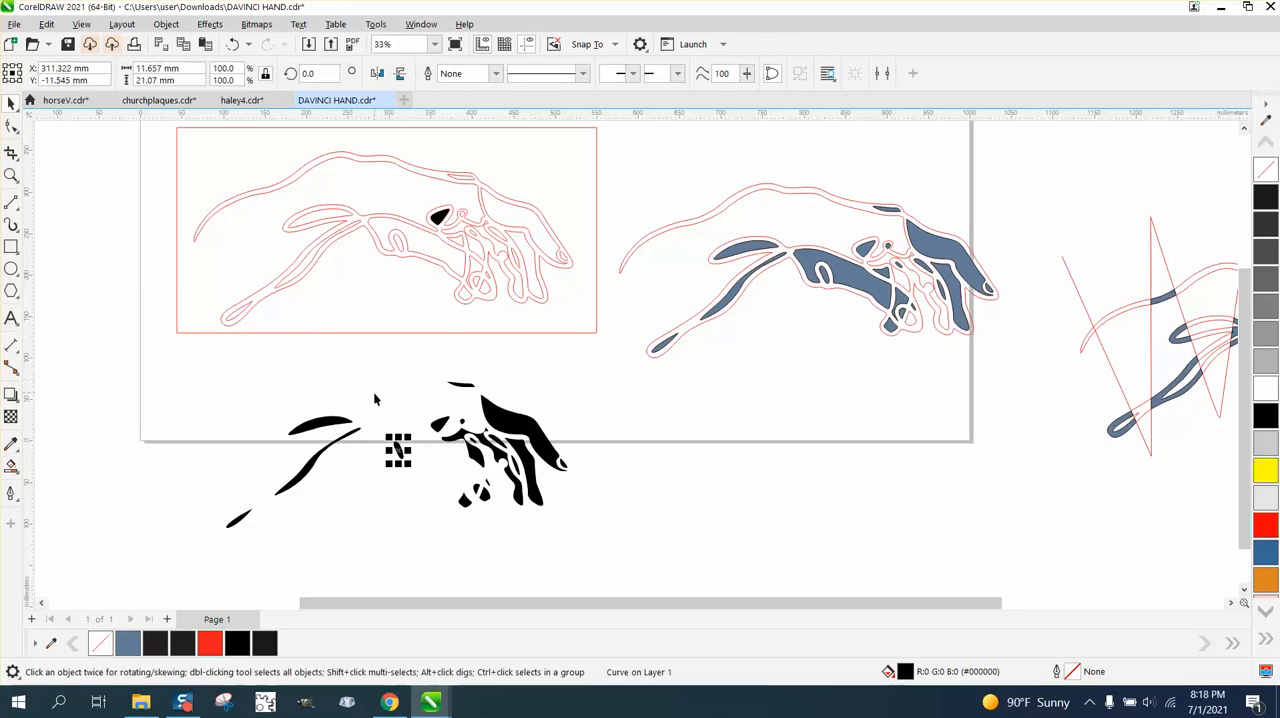
{"action": "mouse_move", "coordinate": [389, 320]}
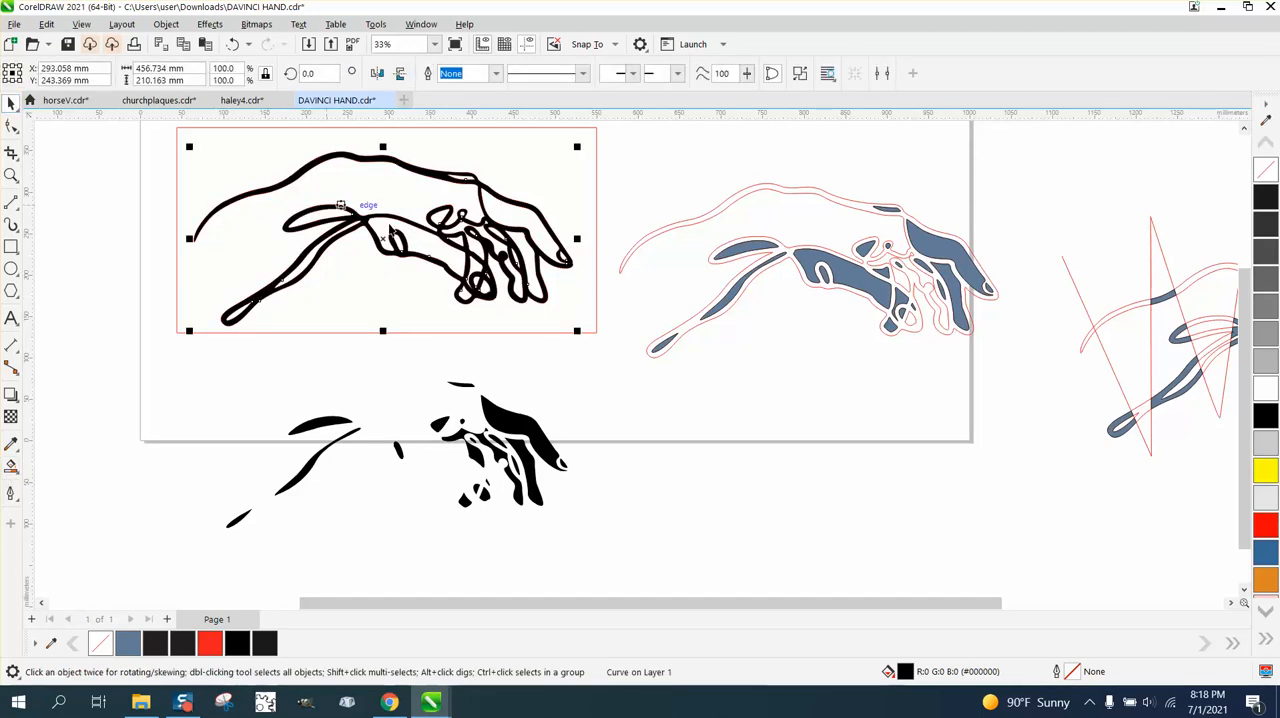
Zoom out and drag a copy of the hand outline off the page, up-left
{"action": "scroll", "scroll_direction": "down", "scroll_amount": 3}
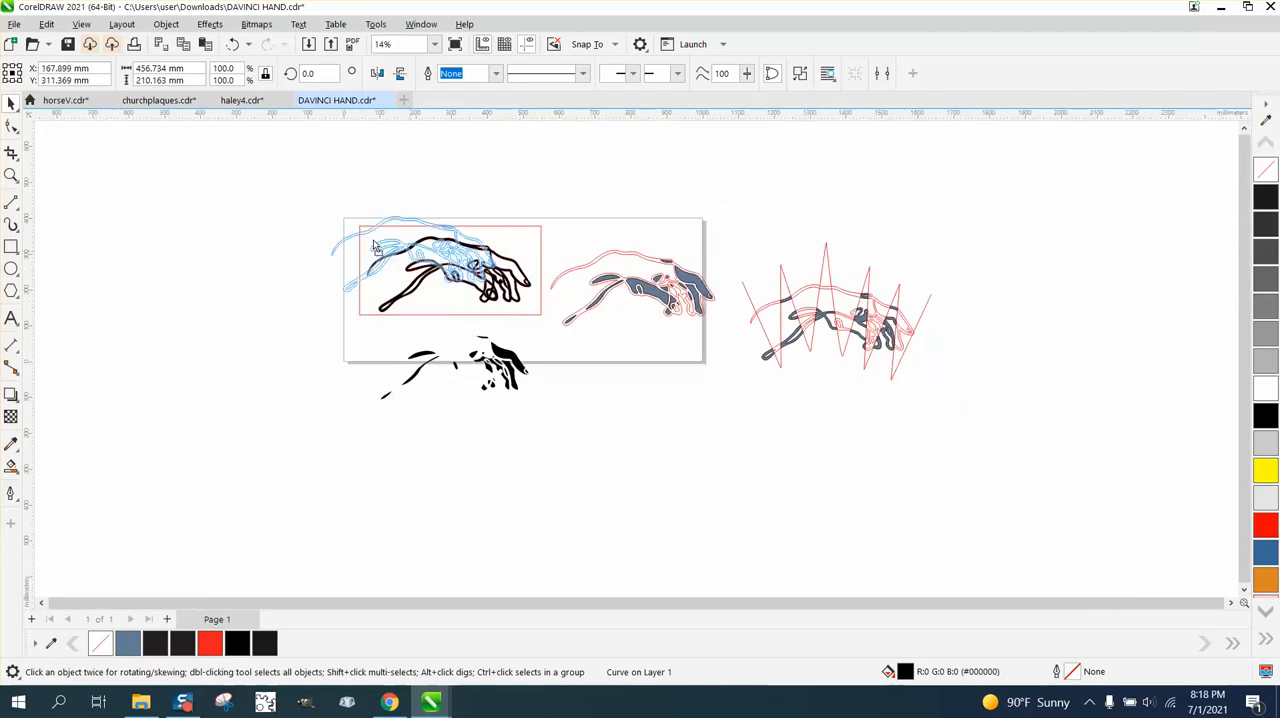
{"action": "left_click_drag", "start_coordinate": [450, 270], "coordinate": [218, 197]}
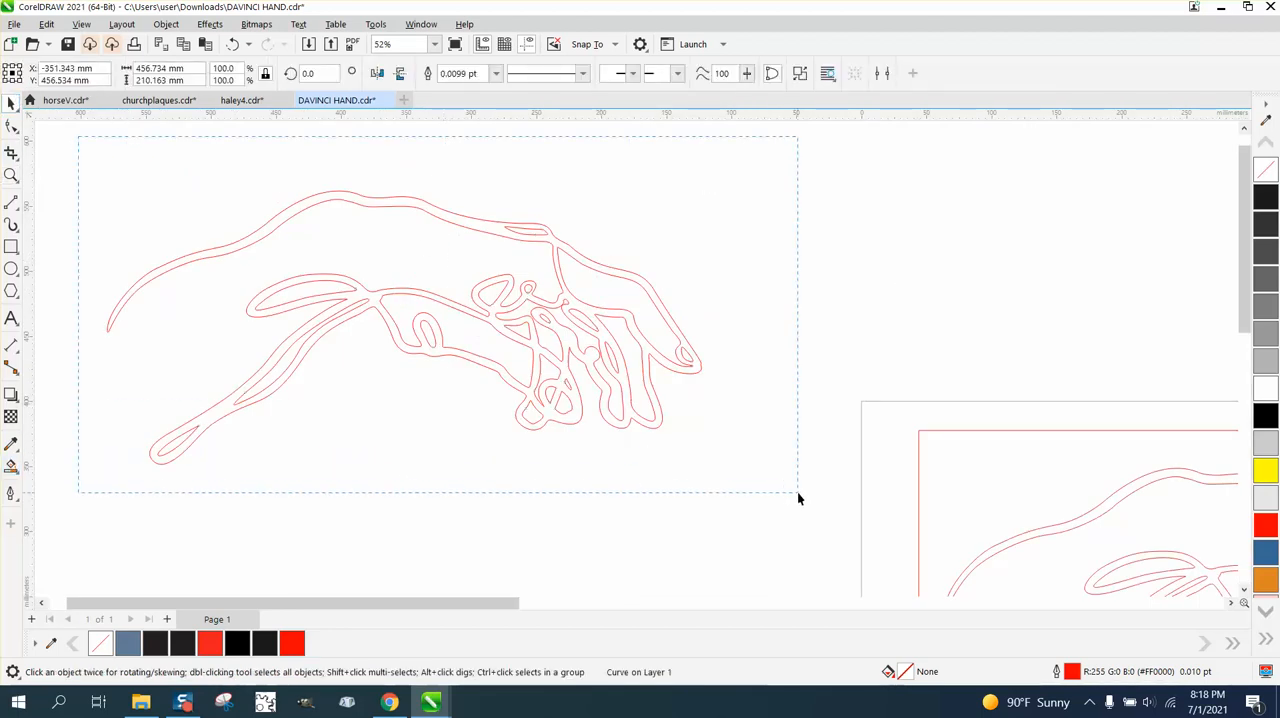
Select the hand outline inside the frame and apply Break Curve Apart
{"action": "left_click", "coordinate": [166, 23]}
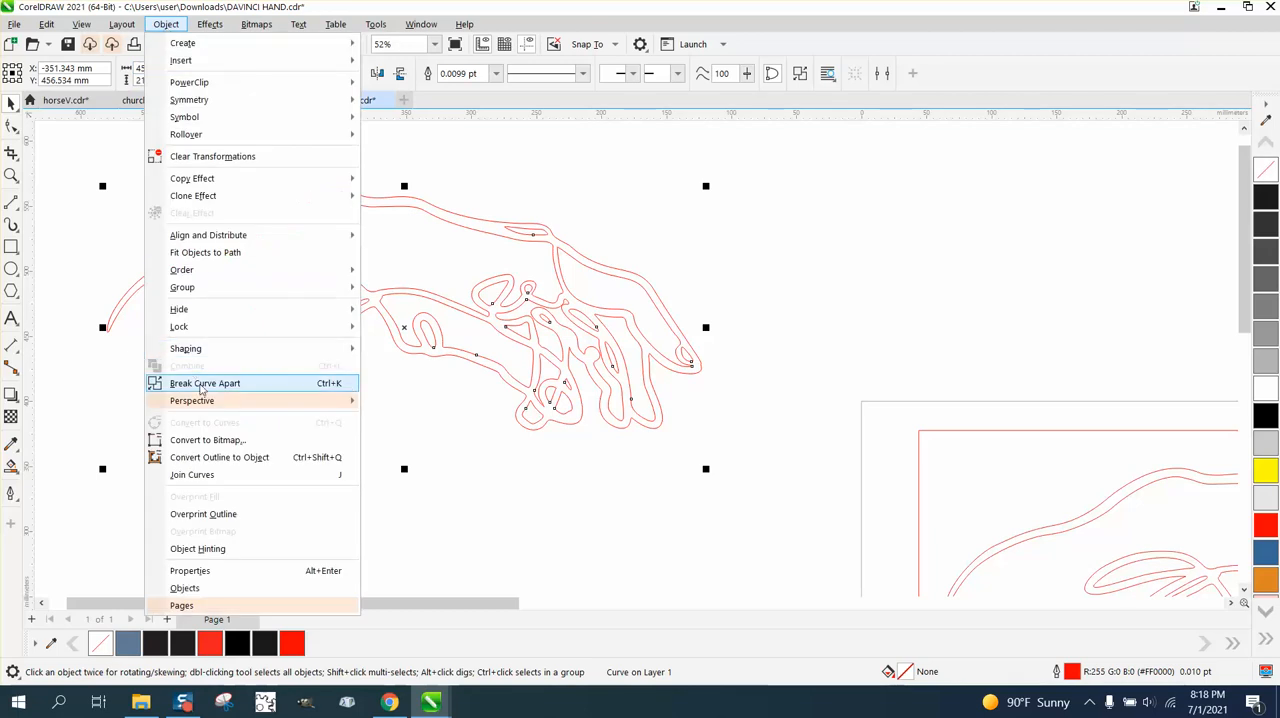
{"action": "mouse_move", "coordinate": [205, 383]}
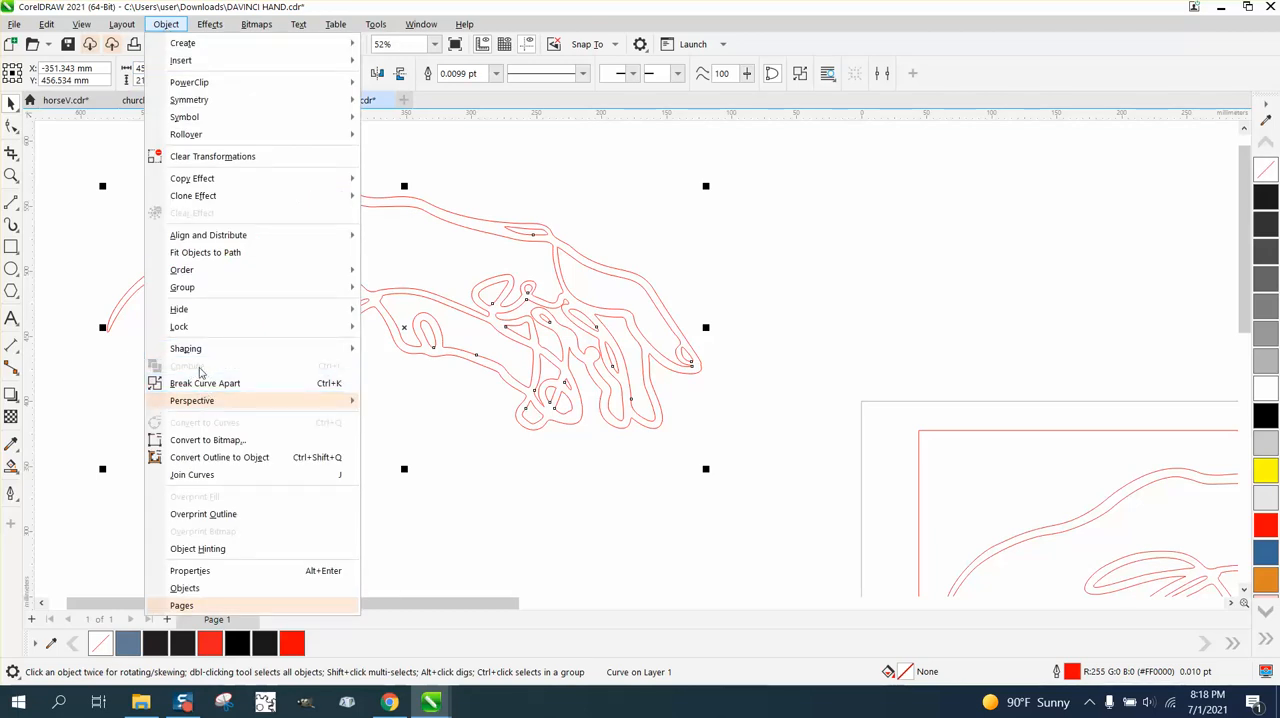
{"action": "mouse_move", "coordinate": [183, 287]}
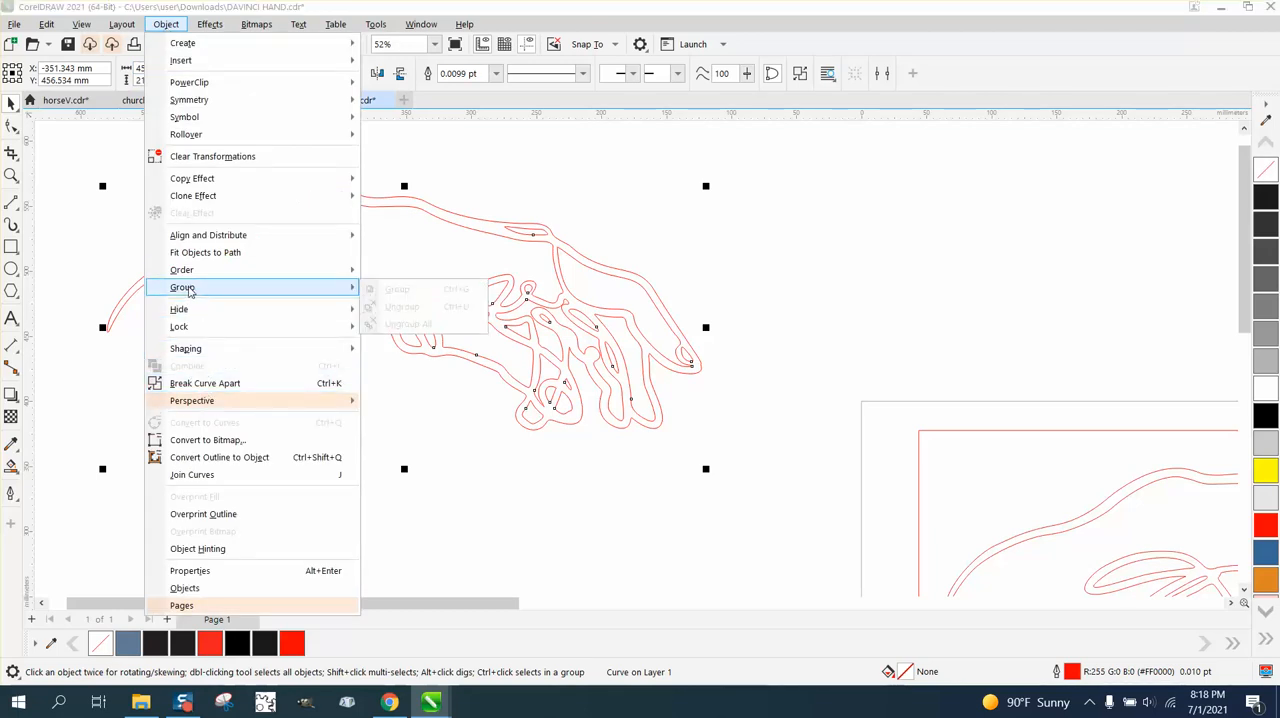
{"action": "mouse_move", "coordinate": [185, 348]}
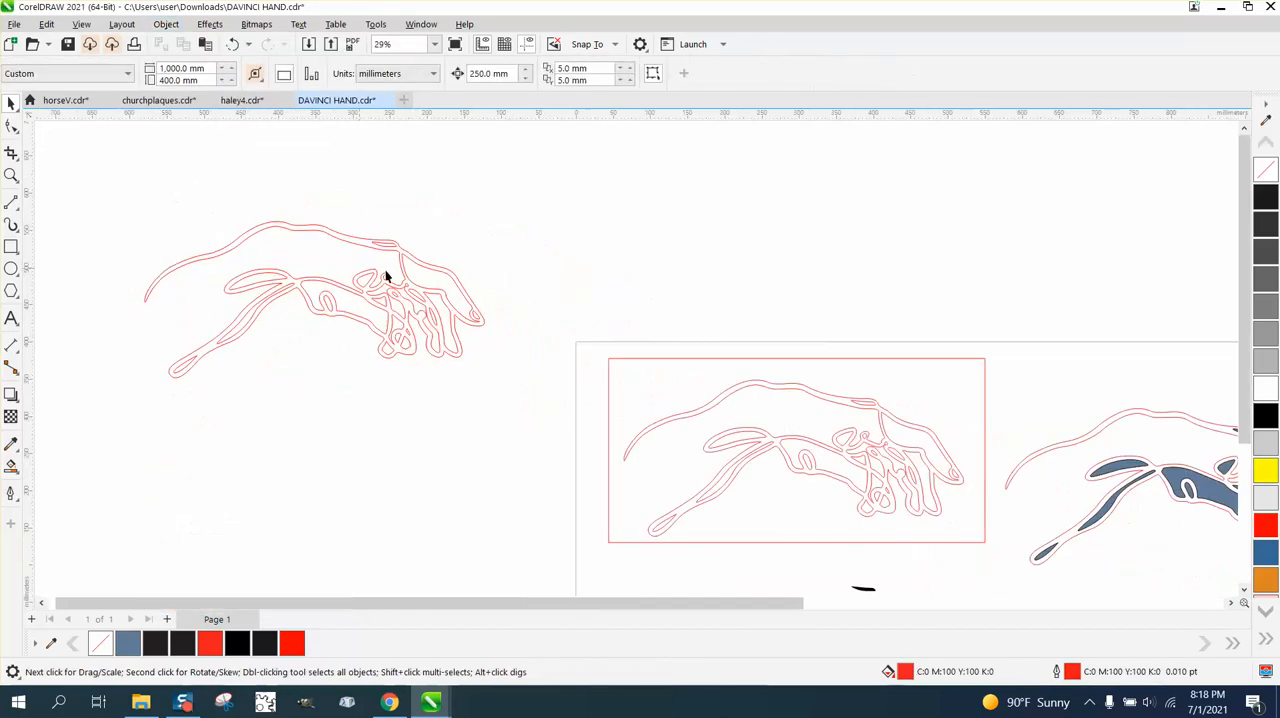
{"action": "left_click", "coordinate": [795, 450]}
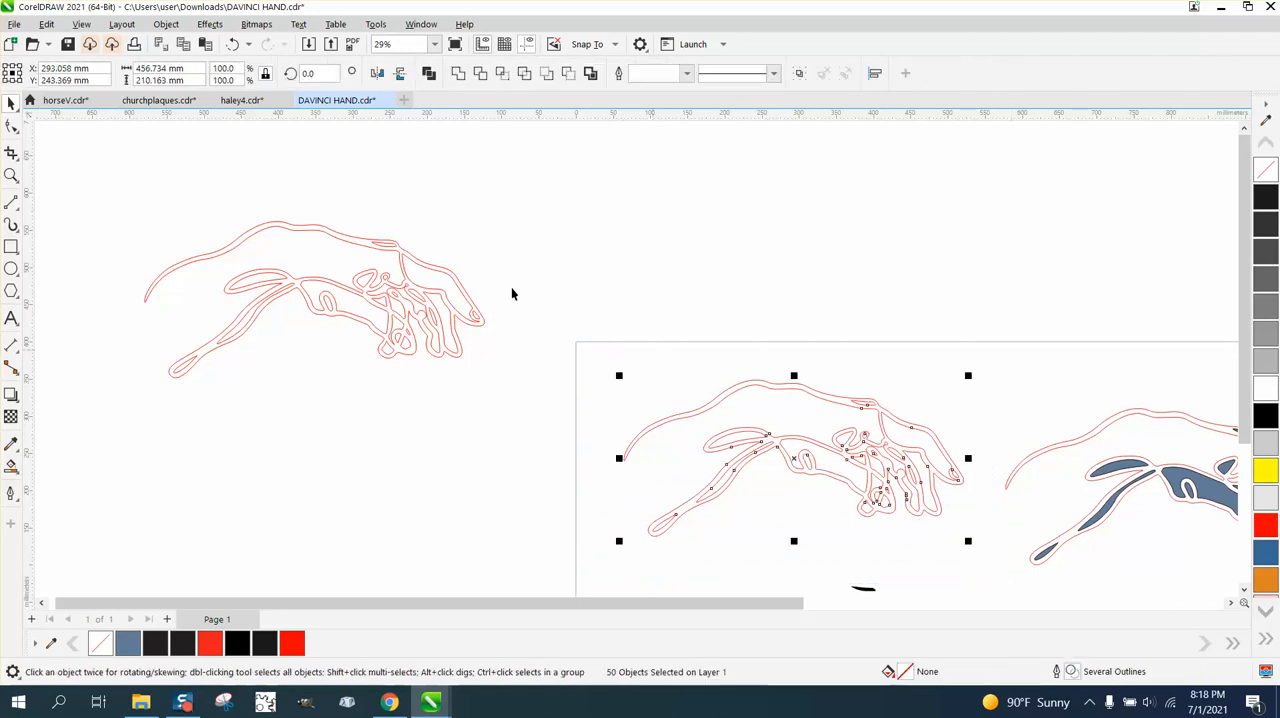
{"action": "left_click", "coordinate": [166, 24]}
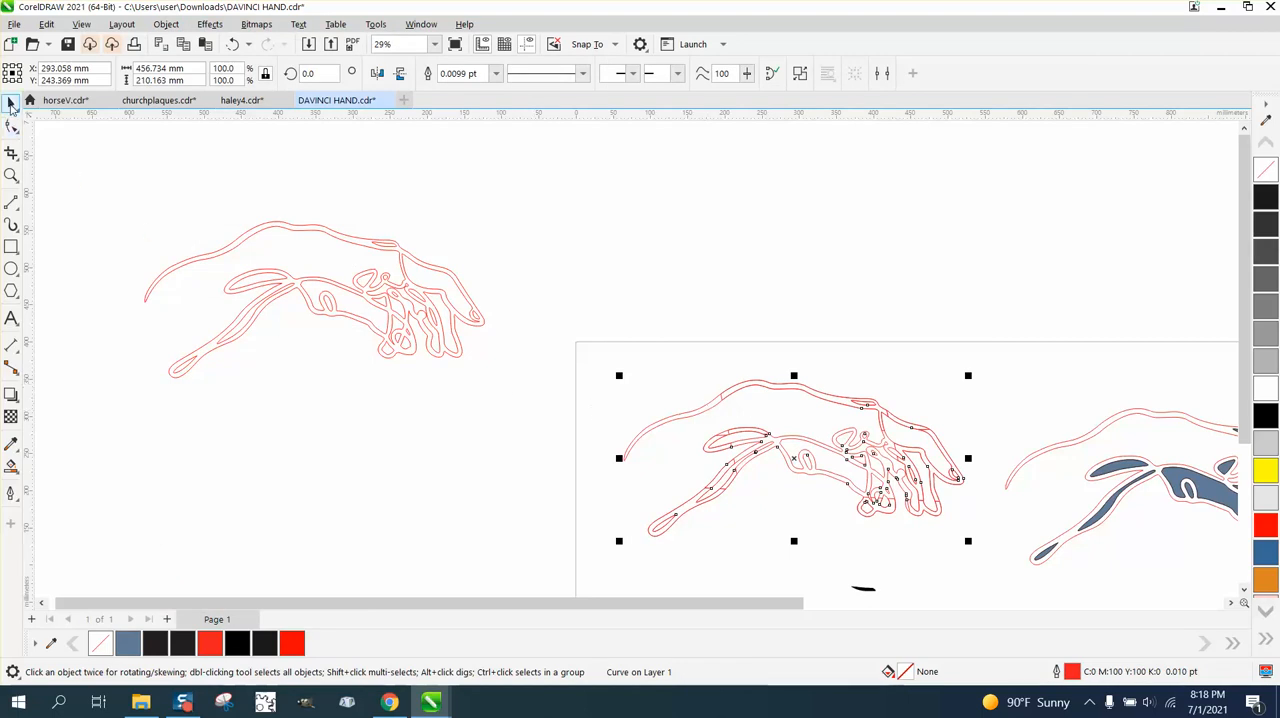
{"action": "mouse_move", "coordinate": [665, 440]}
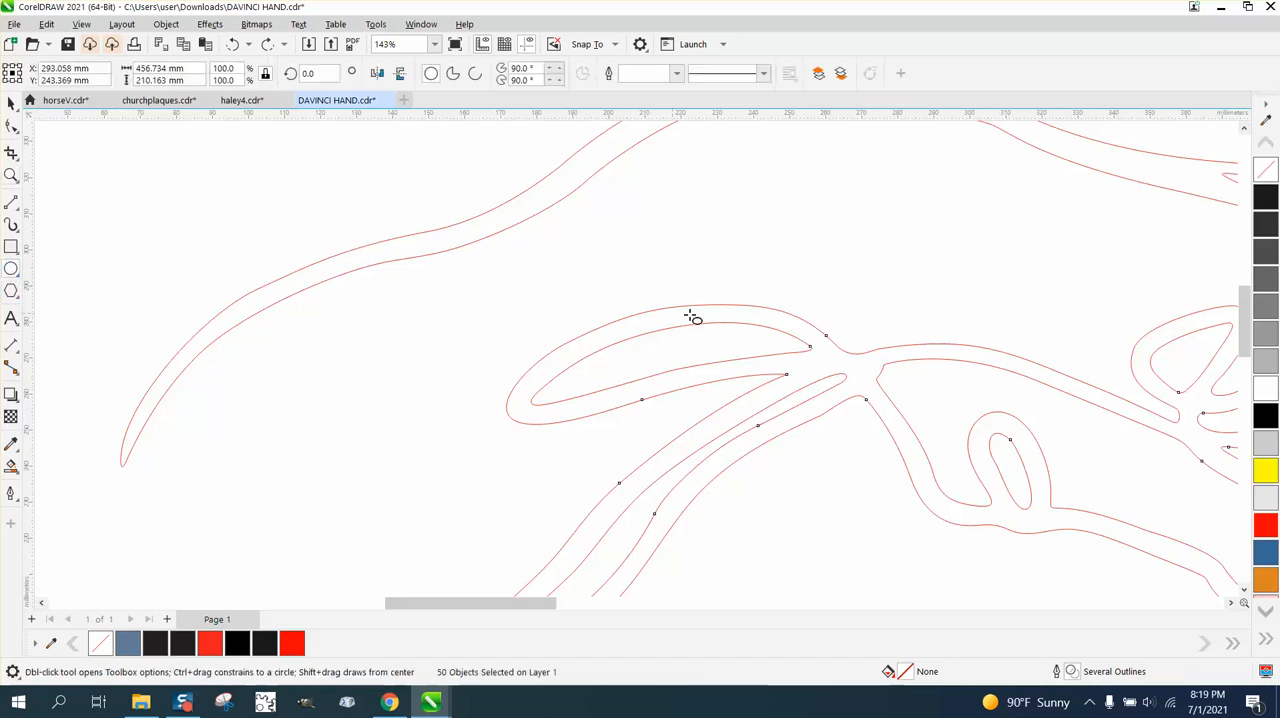
Draw a circle over the forearm strokes, Smart Fill it, and zoom on the off-page hand
{"action": "left_click_drag", "start_coordinate": [694, 318], "coordinate": [470, 428]}
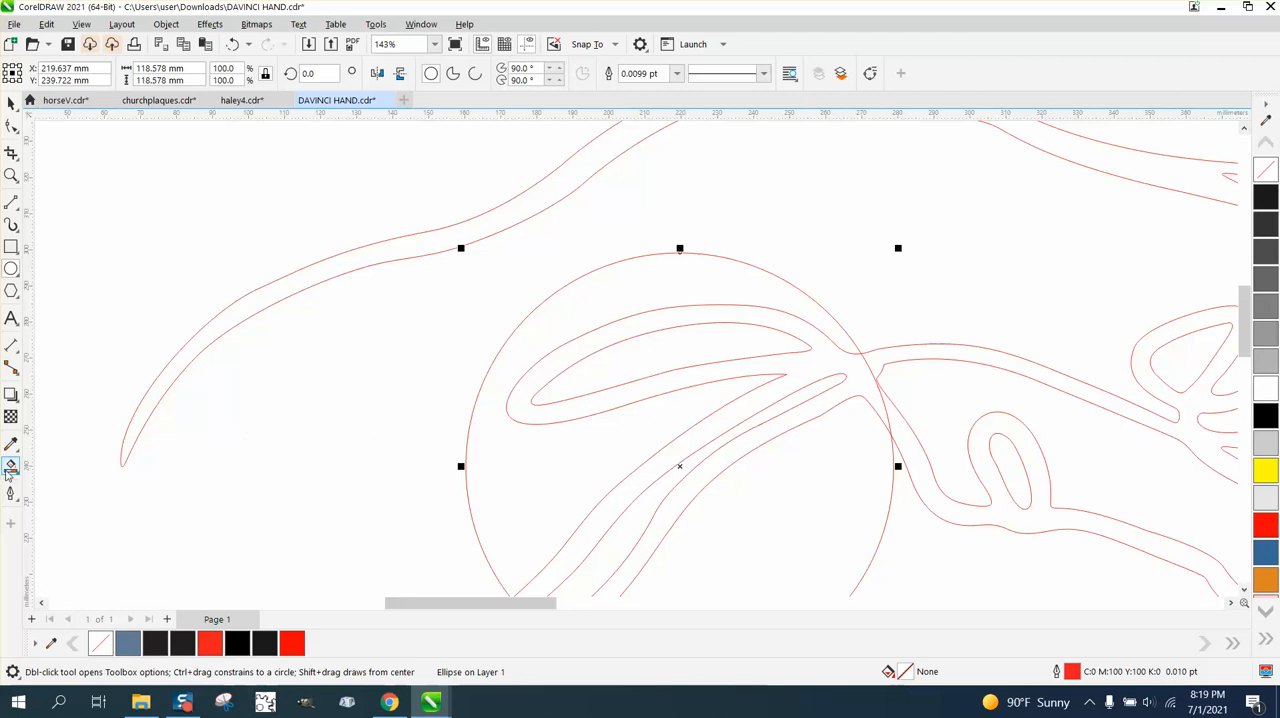
{"action": "left_click", "coordinate": [13, 465]}
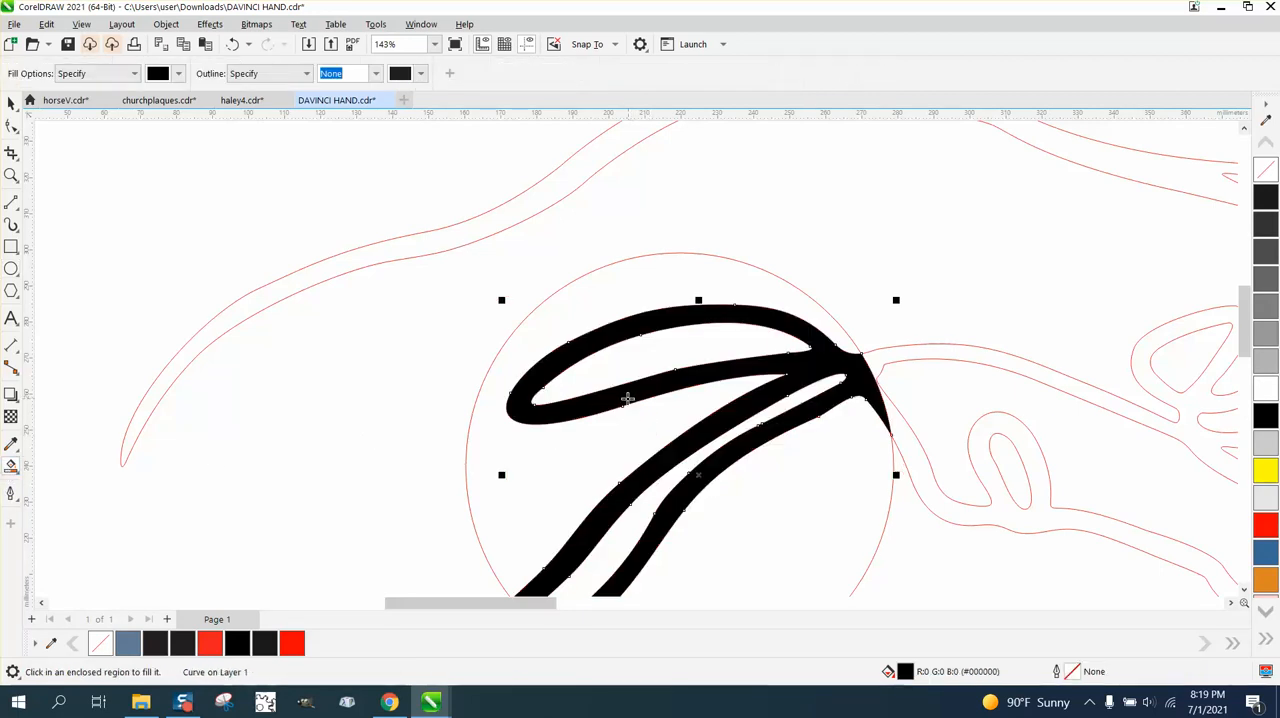
{"action": "scroll", "scroll_direction": "down", "scroll_amount": 3}
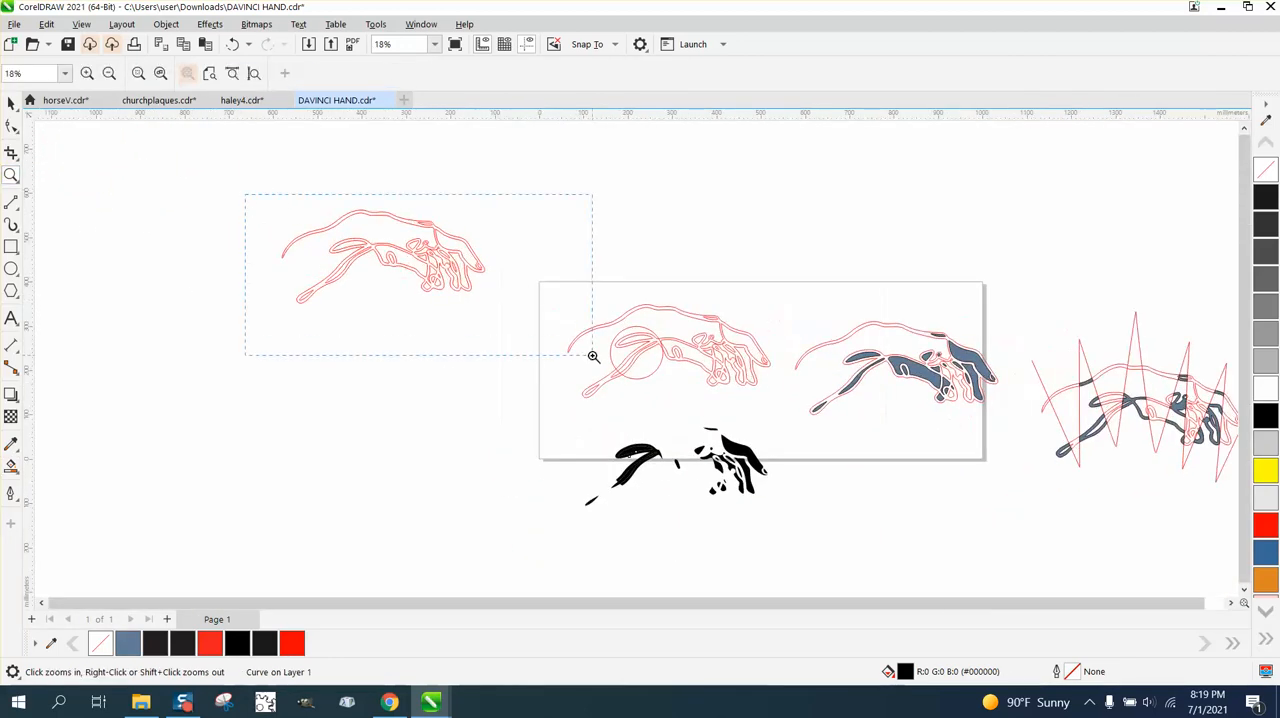
{"action": "left_click", "coordinate": [593, 356]}
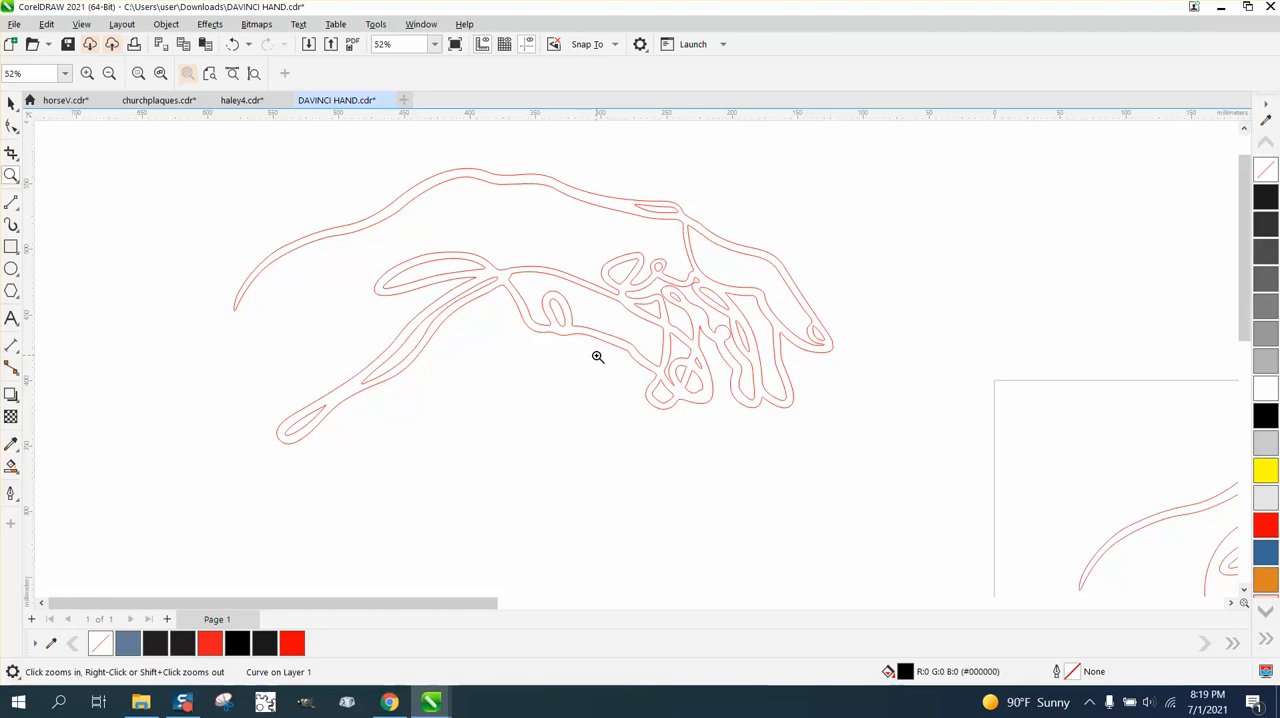